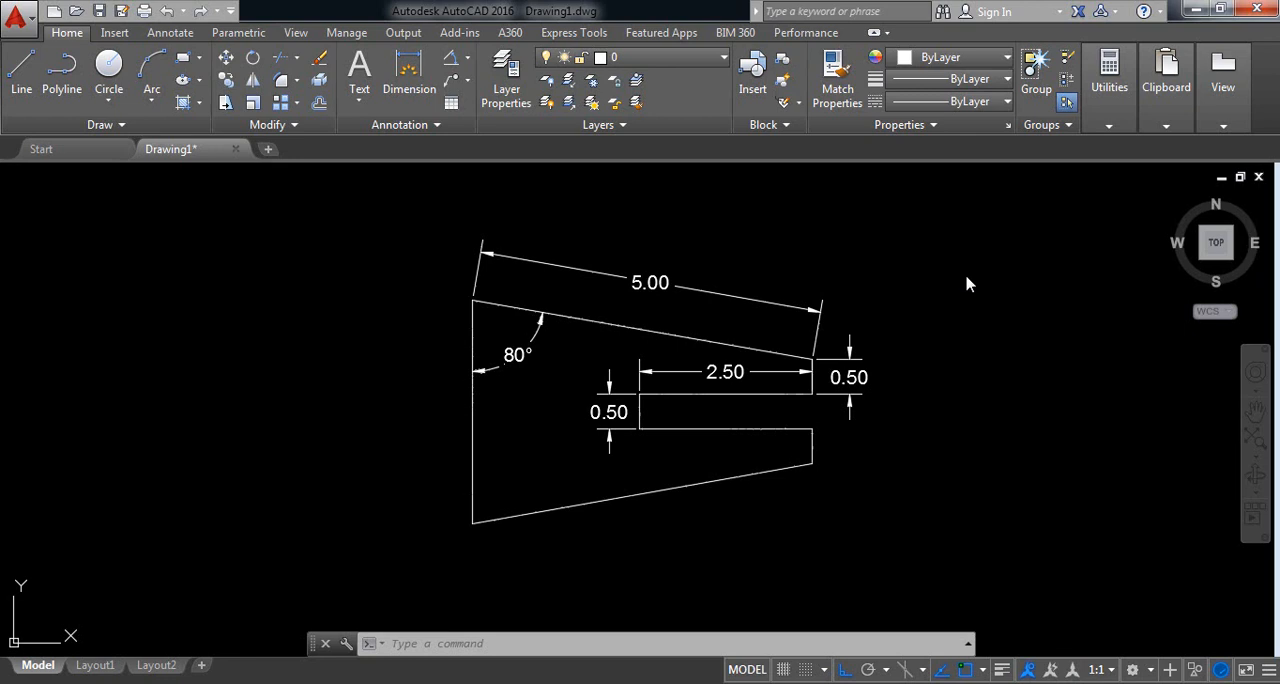
{"action": "mouse_move", "coordinate": [573, 282]}
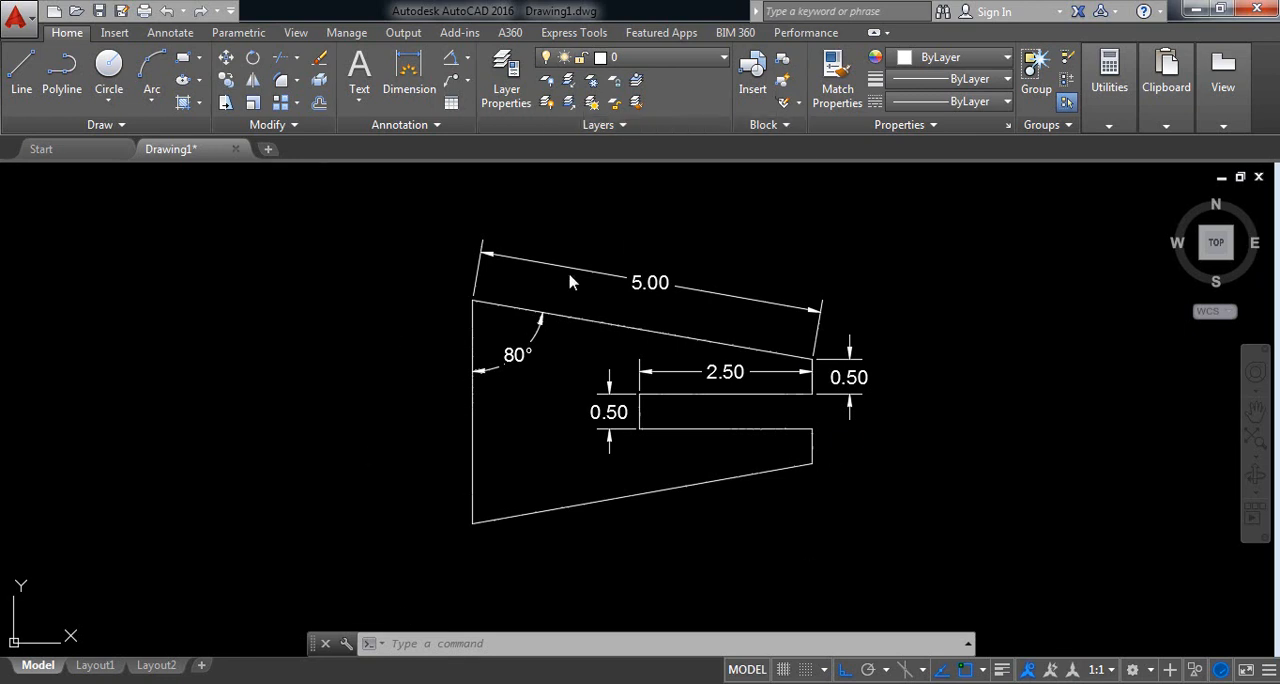
{"action": "mouse_move", "coordinate": [955, 543]}
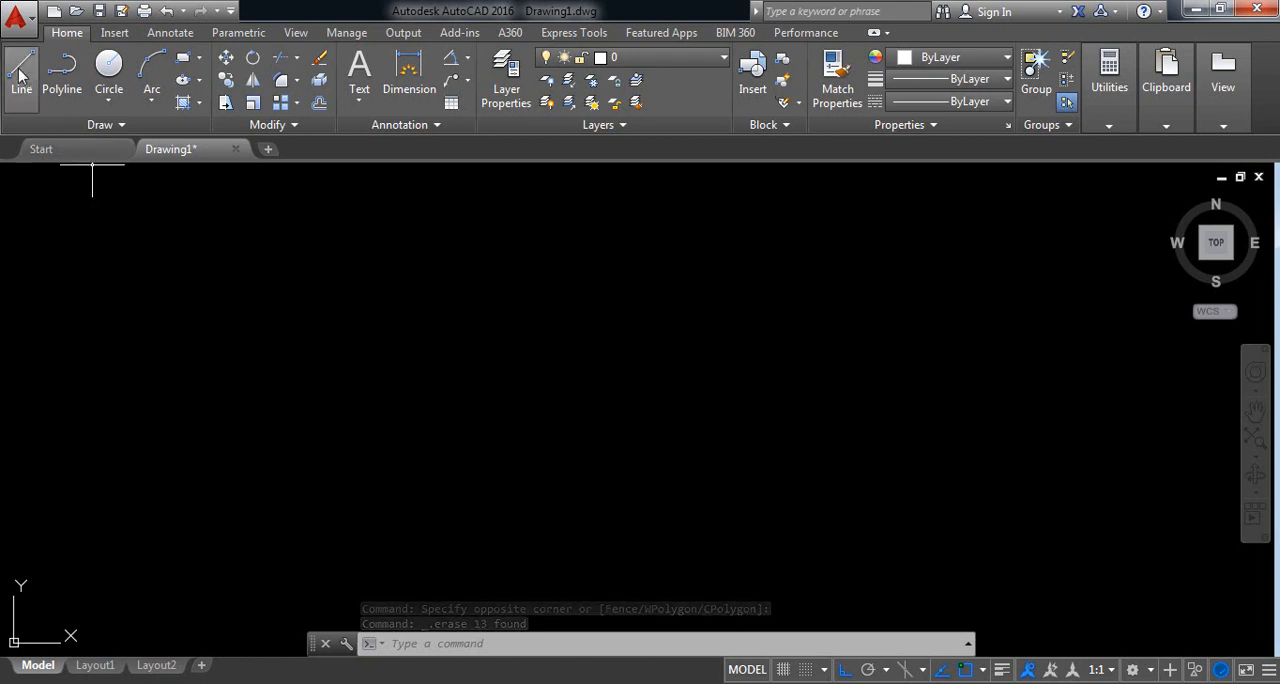
Start a line and enable polar tracking, replacing old additional angles with 10°
{"action": "left_click", "coordinate": [20, 75]}
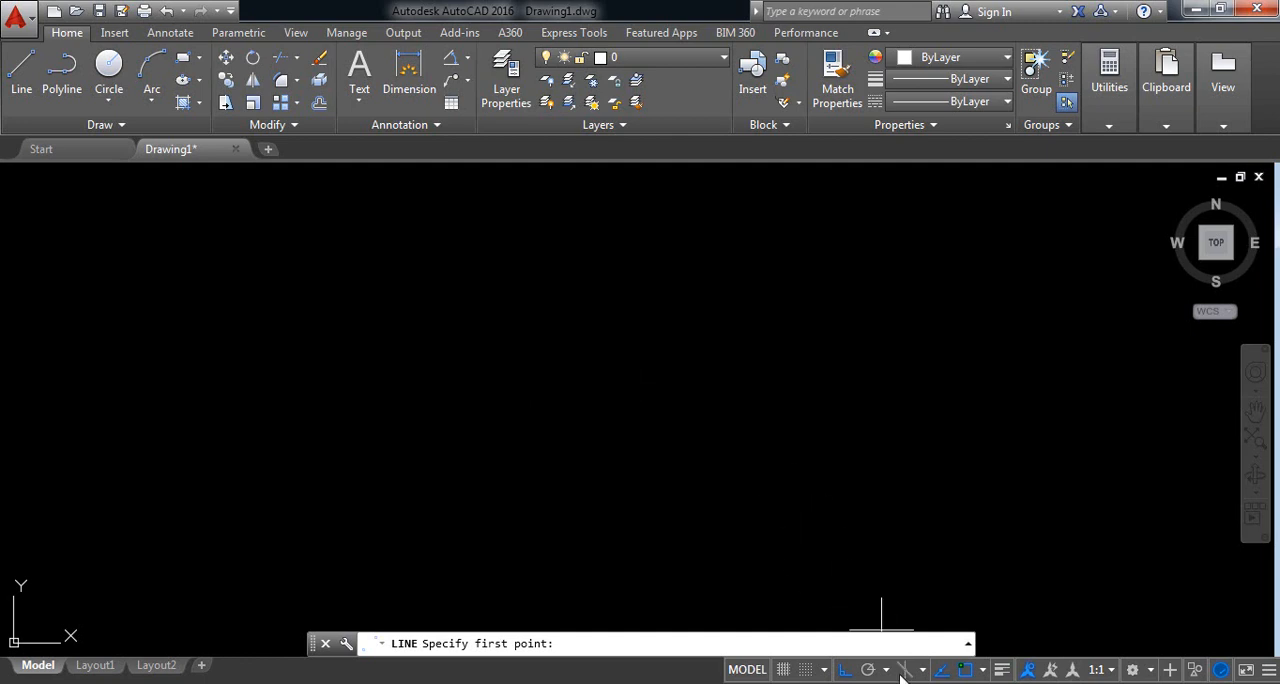
{"action": "left_click", "coordinate": [846, 669]}
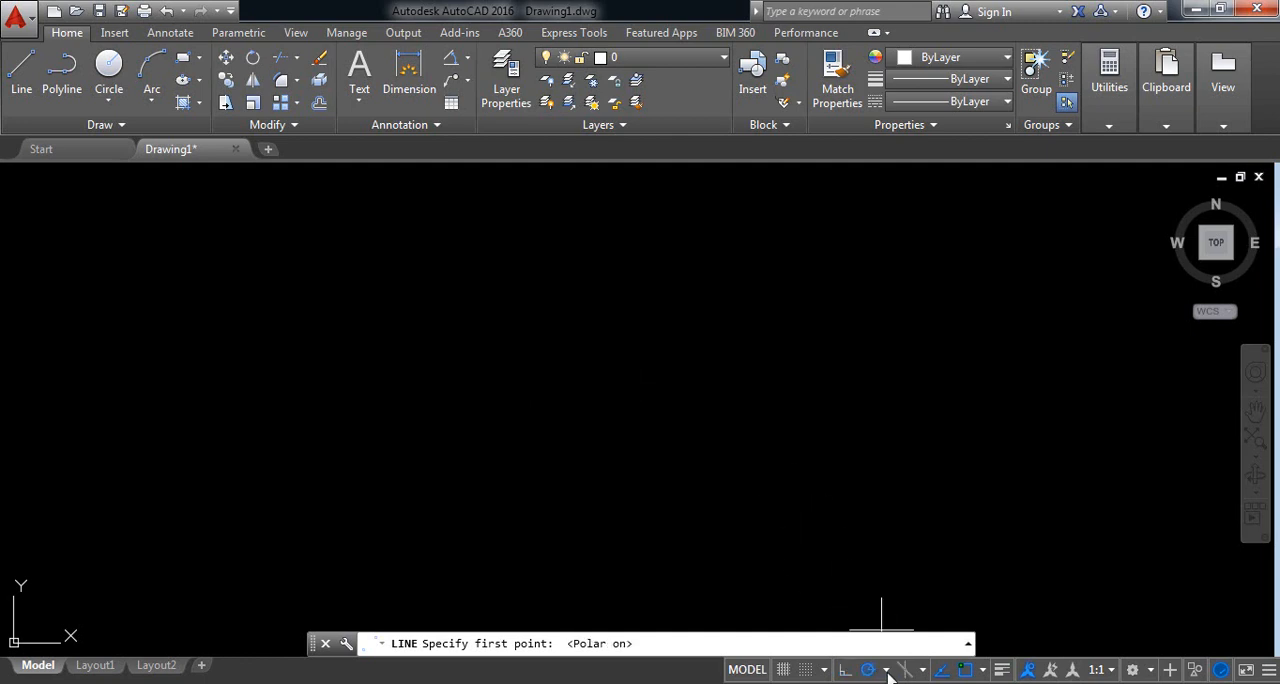
{"action": "left_click", "coordinate": [890, 669]}
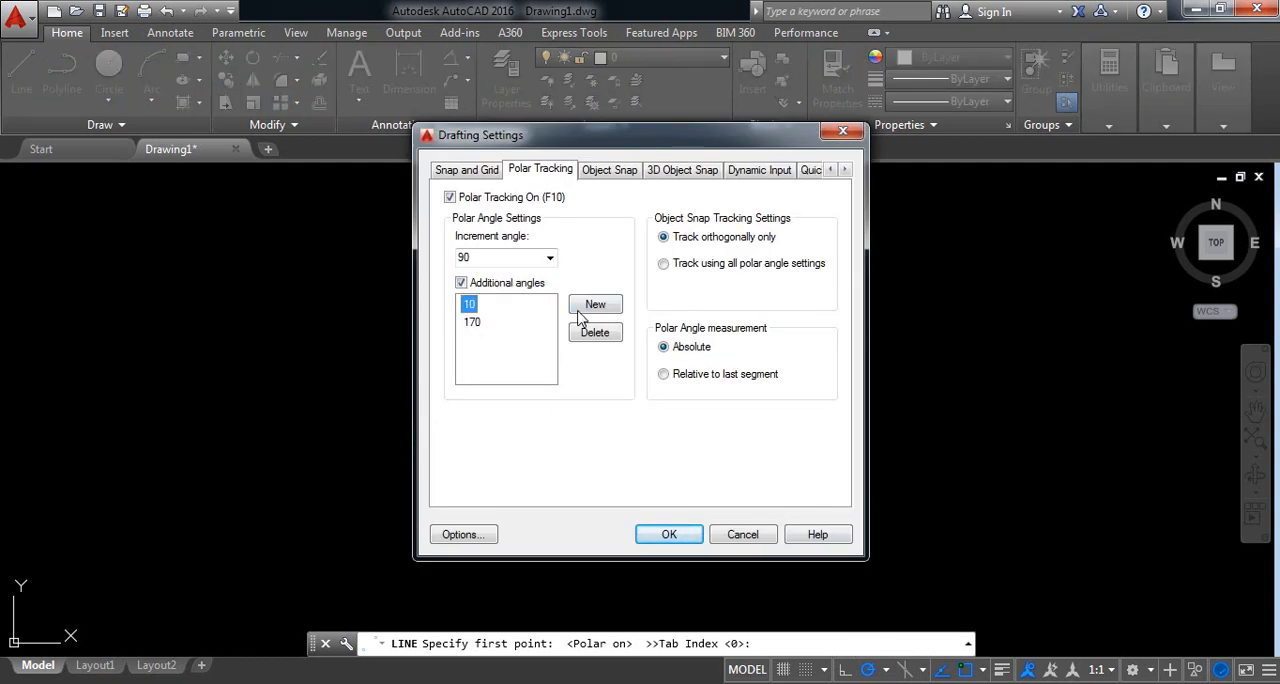
{"action": "left_click", "coordinate": [595, 332]}
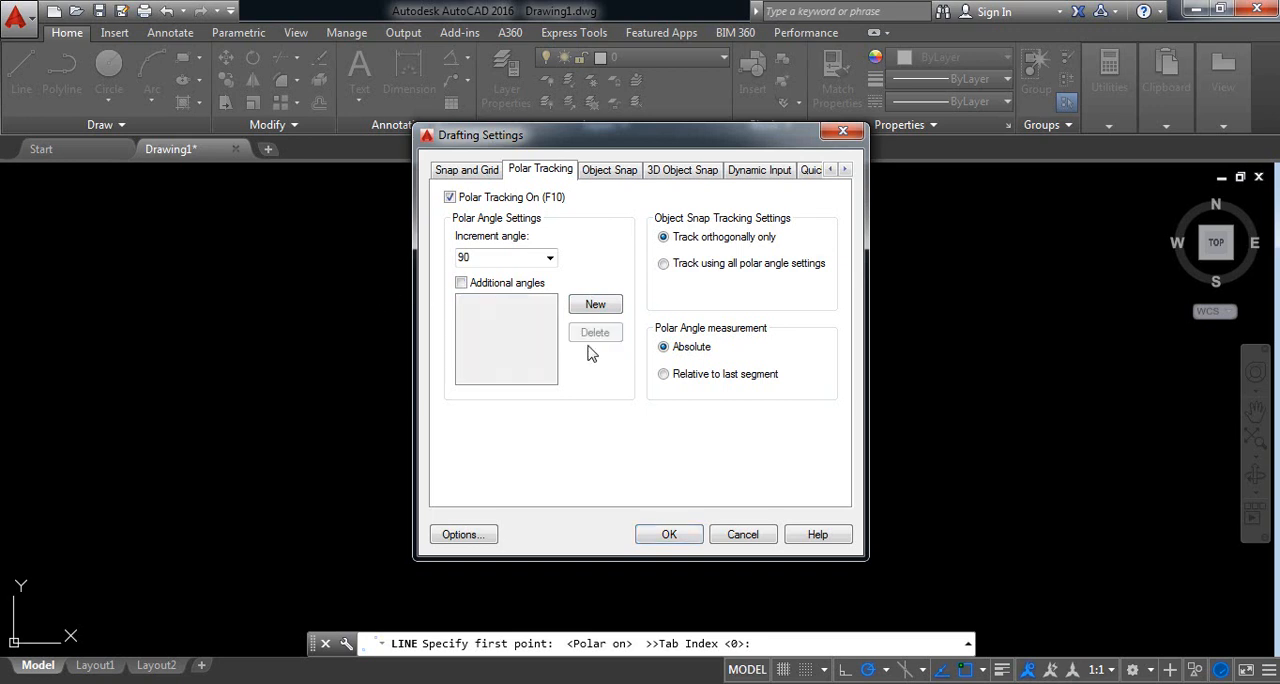
{"action": "left_click", "coordinate": [461, 282]}
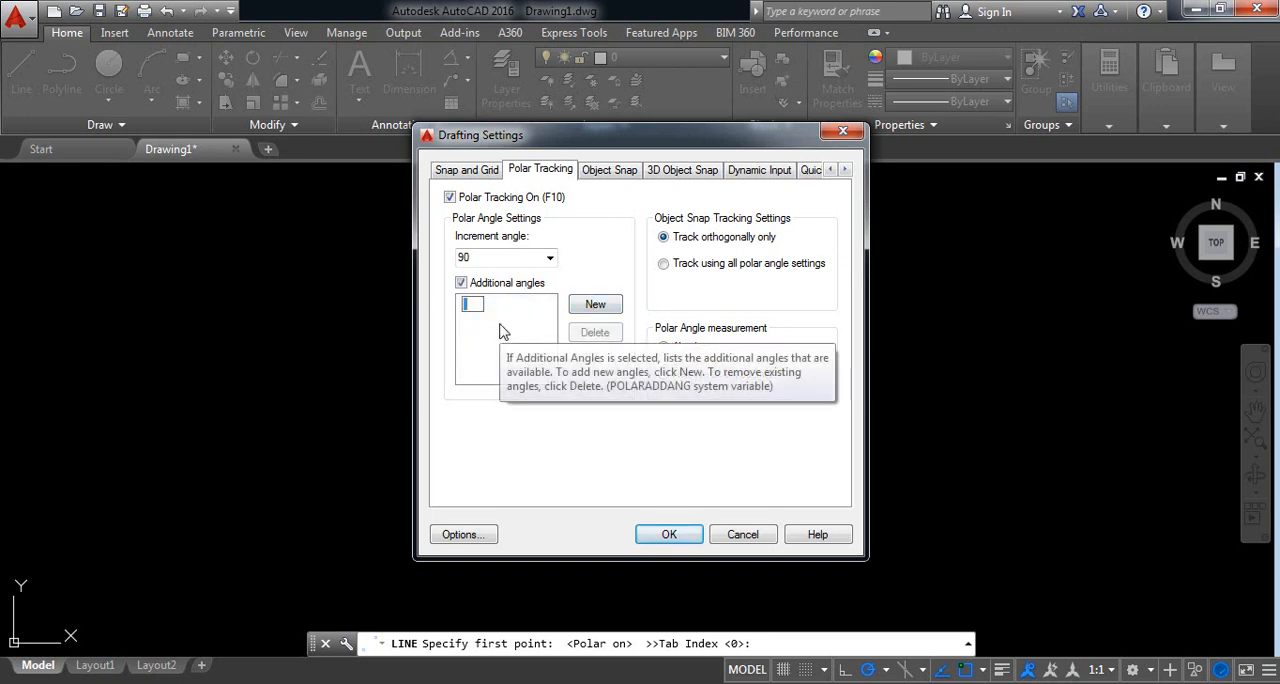
{"action": "type", "text": "10"}
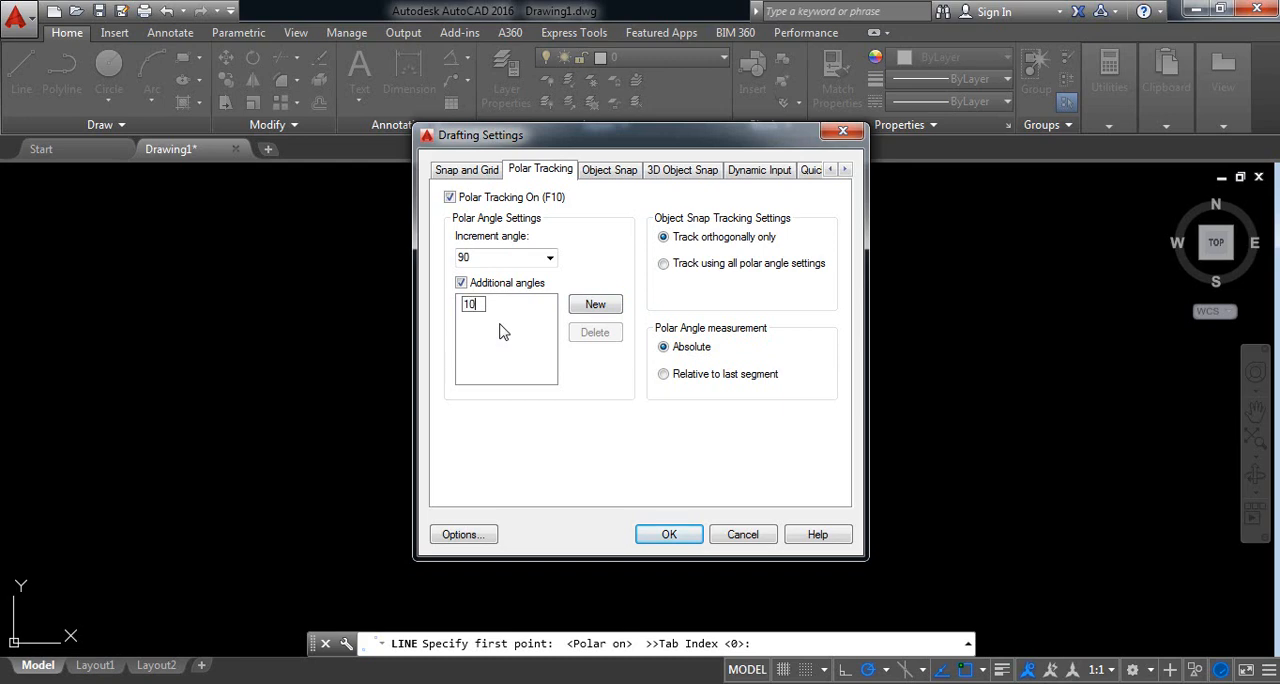
{"action": "left_click", "coordinate": [668, 531]}
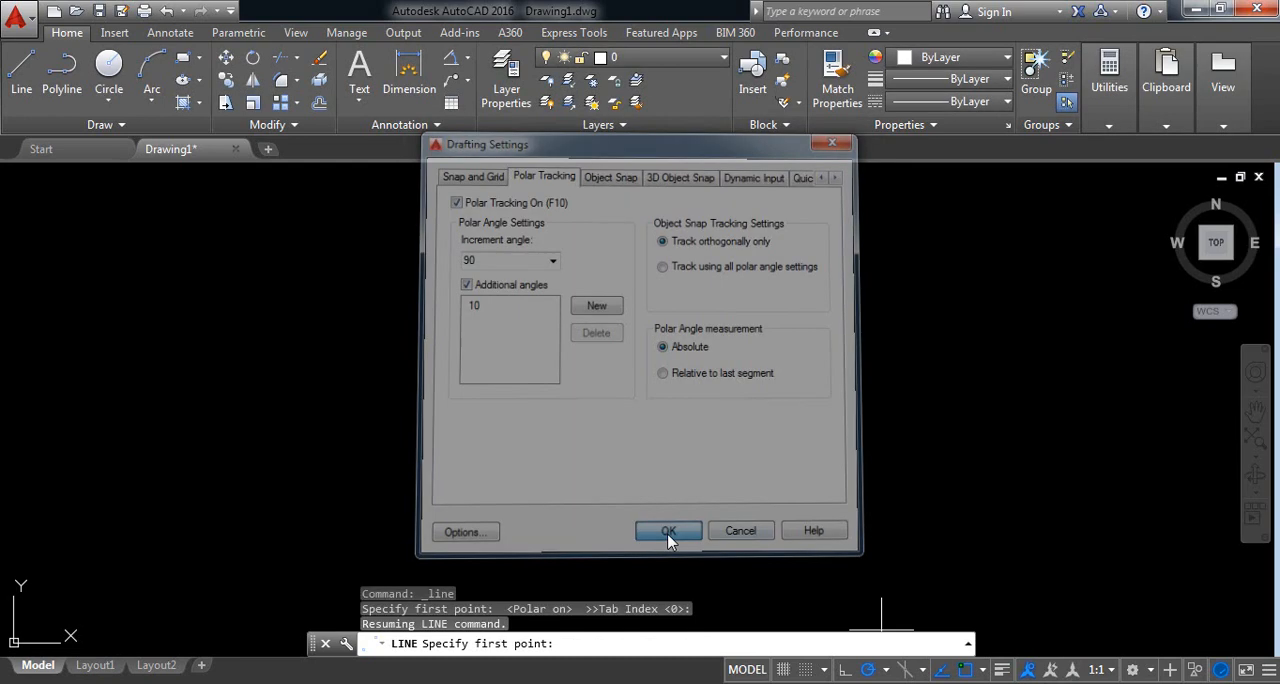
{"action": "left_click", "coordinate": [668, 531]}
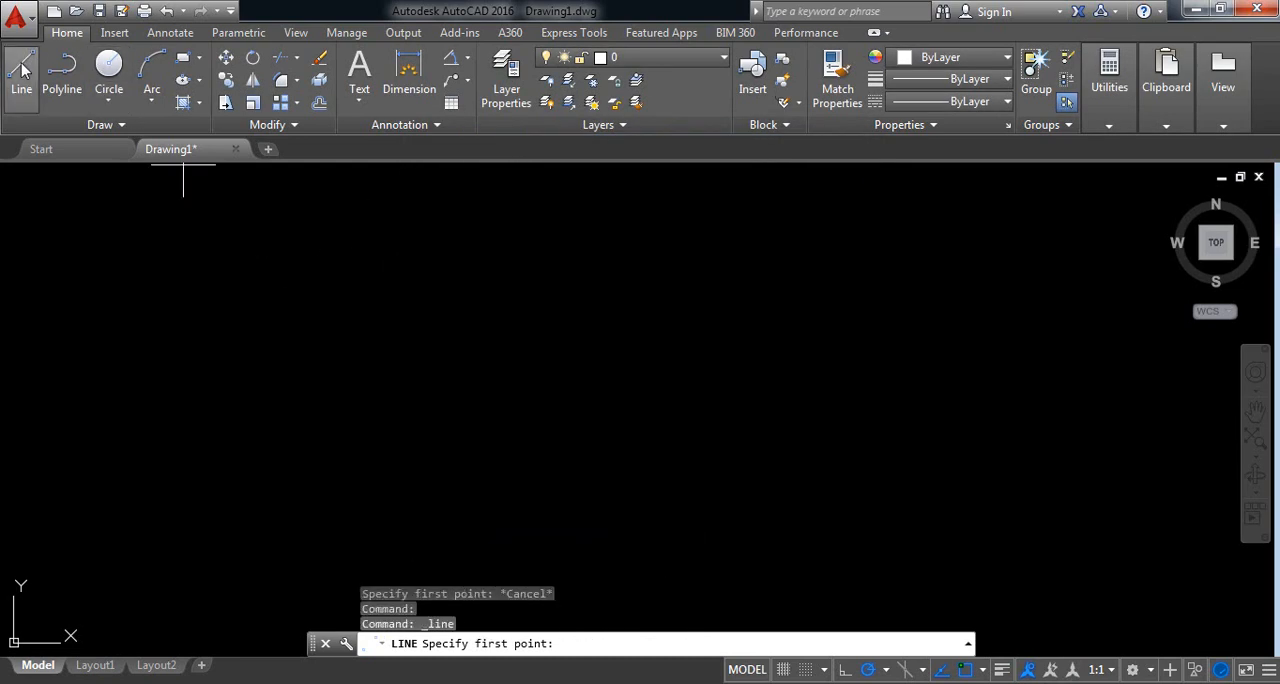
Place the profile's first point and draw the 5-unit sloped edge
{"action": "left_click", "coordinate": [738, 438]}
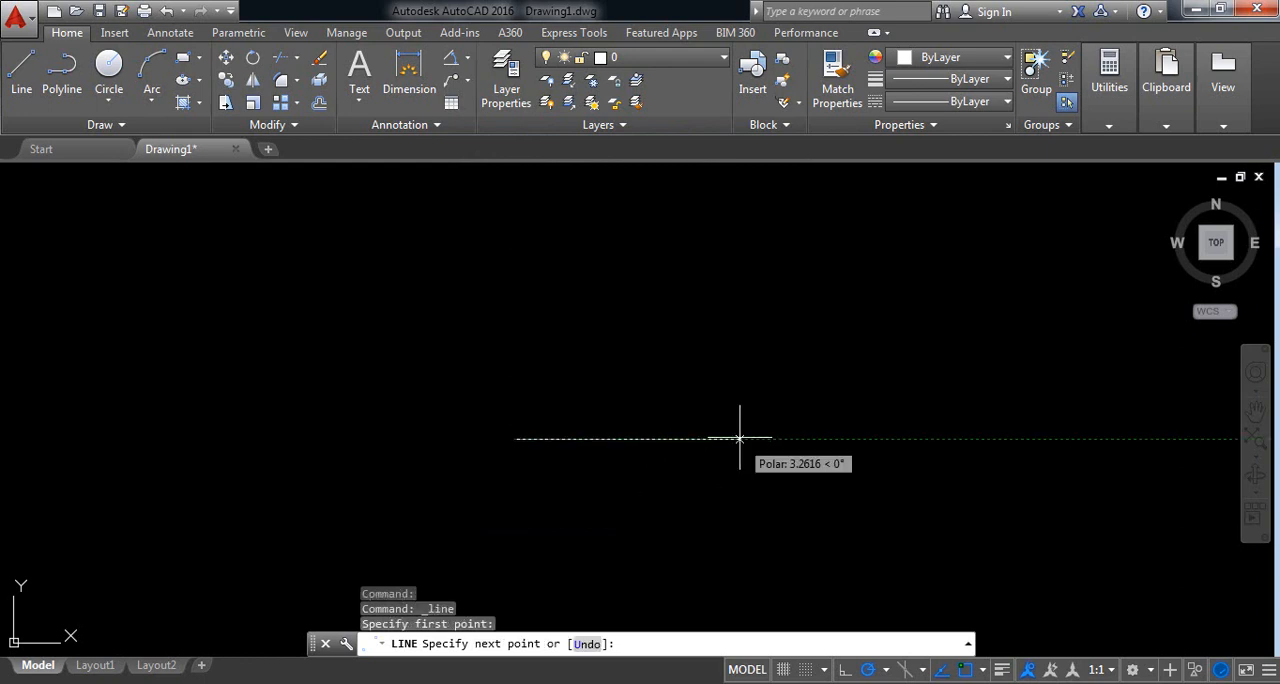
{"action": "left_click", "coordinate": [758, 430]}
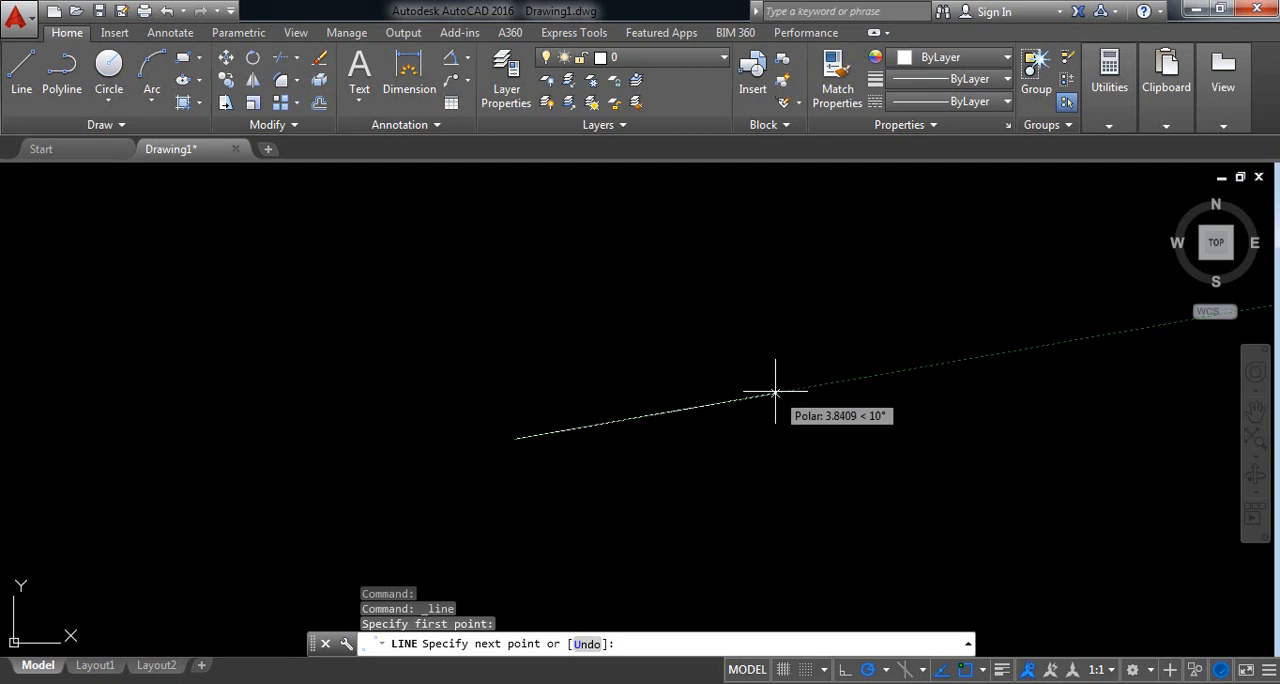
{"action": "type", "text": "5"}
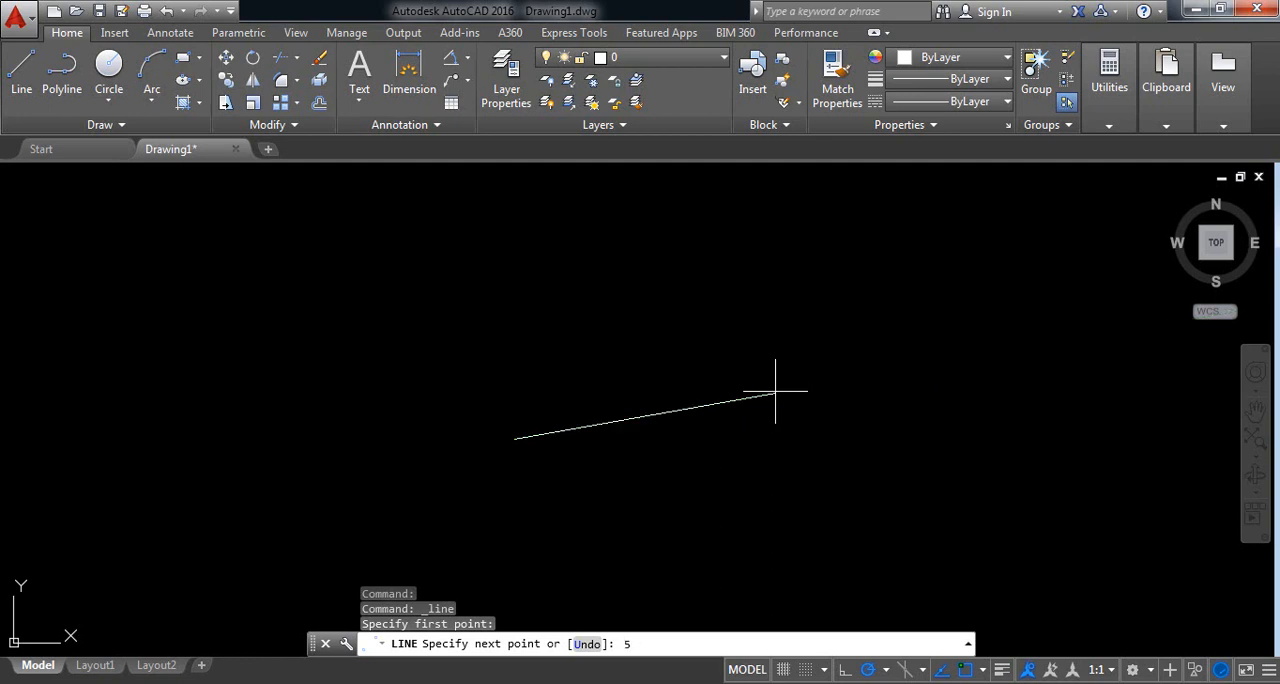
{"action": "left_click", "coordinate": [855, 378]}
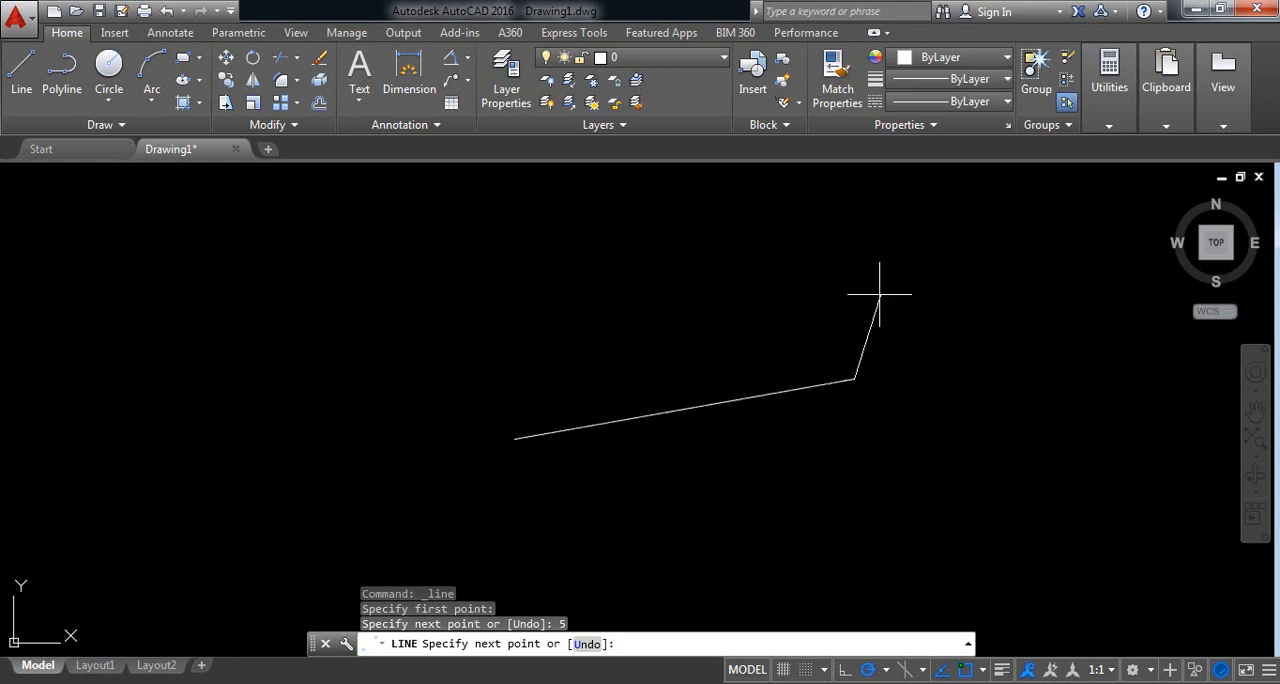
With Ortho on, continue the line chain with 0.5, 2.5 and 0.5 slot edges
{"action": "left_click", "coordinate": [870, 625]}
{"action": "type", "text": ".5"}
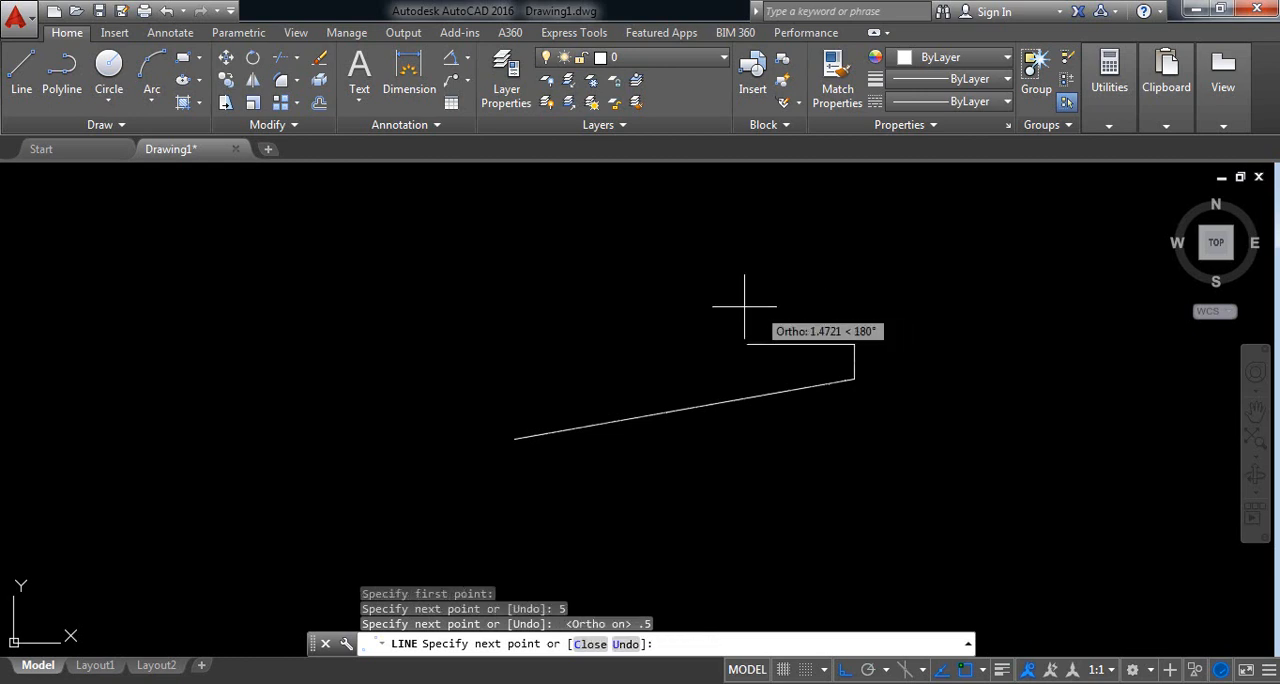
{"action": "mouse_move", "coordinate": [723, 308]}
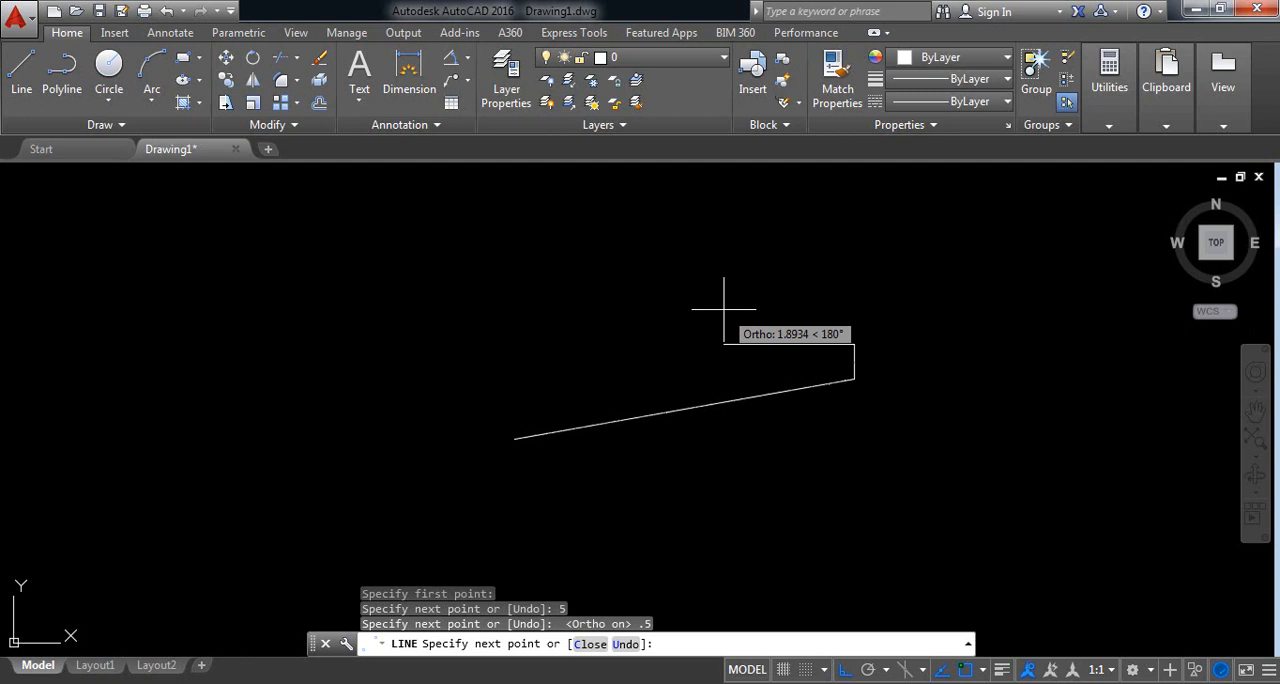
{"action": "type", "text": "2.5"}
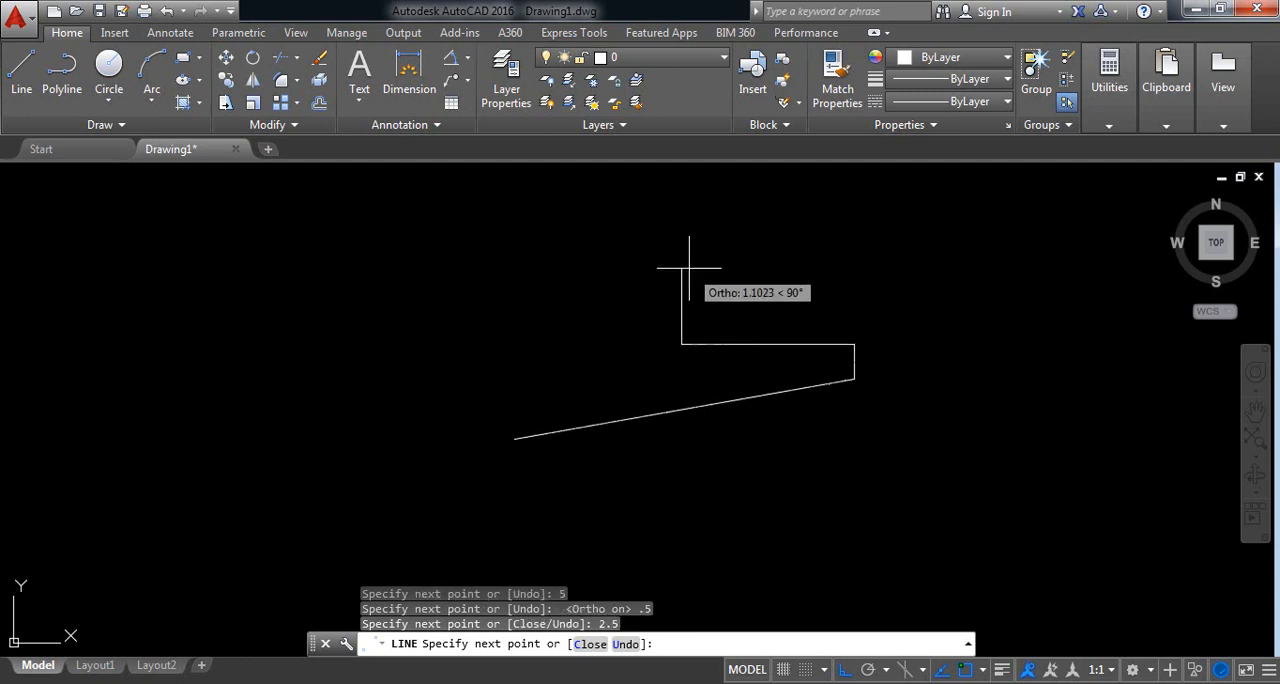
{"action": "type", "text": ".5"}
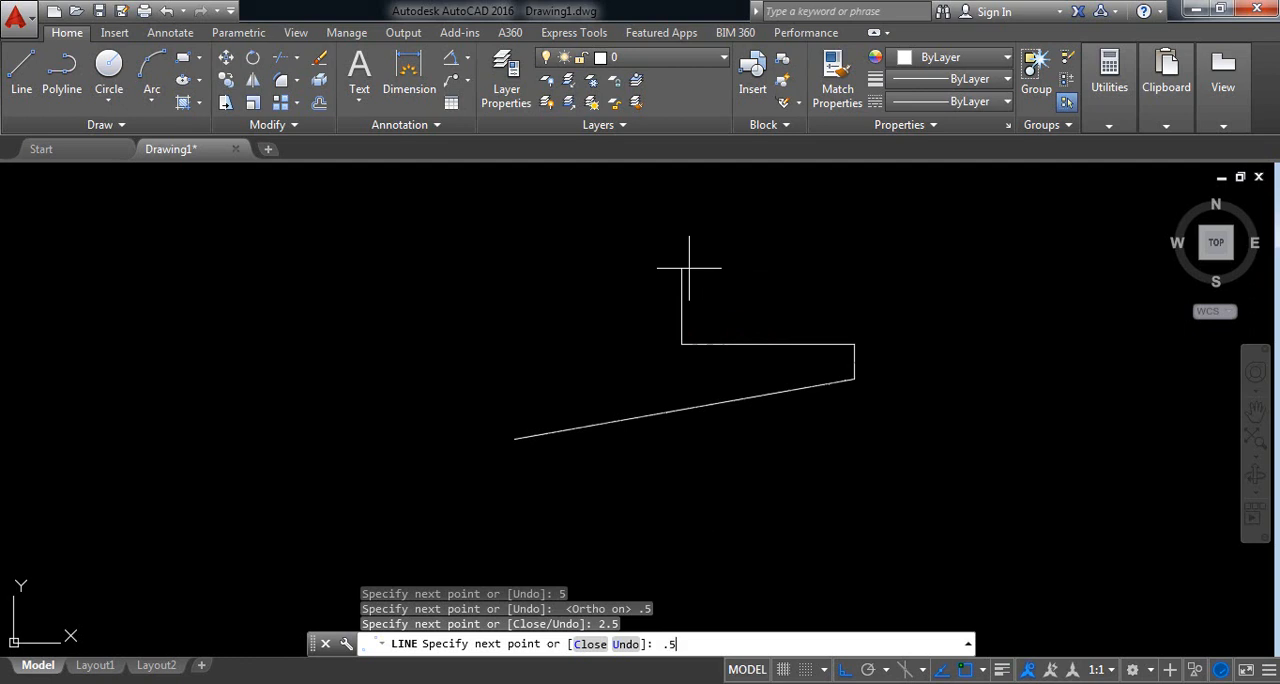
{"action": "key", "text": "enter"}
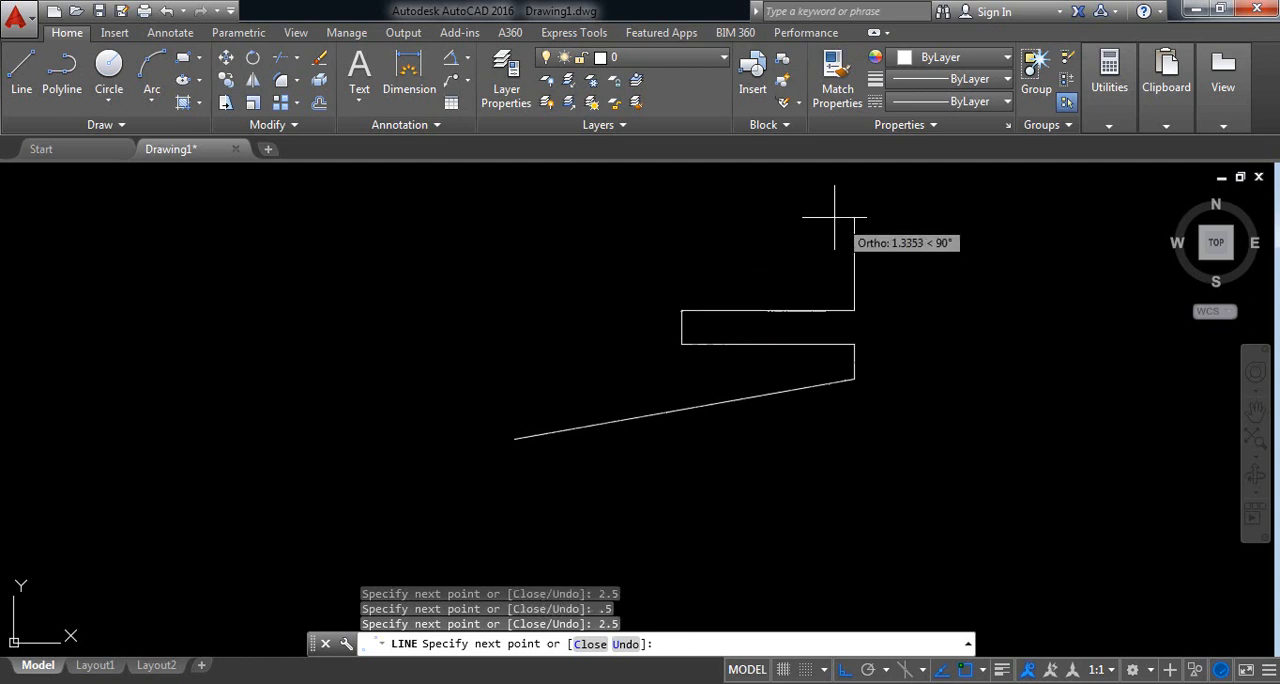
{"action": "type", "text": ".5"}
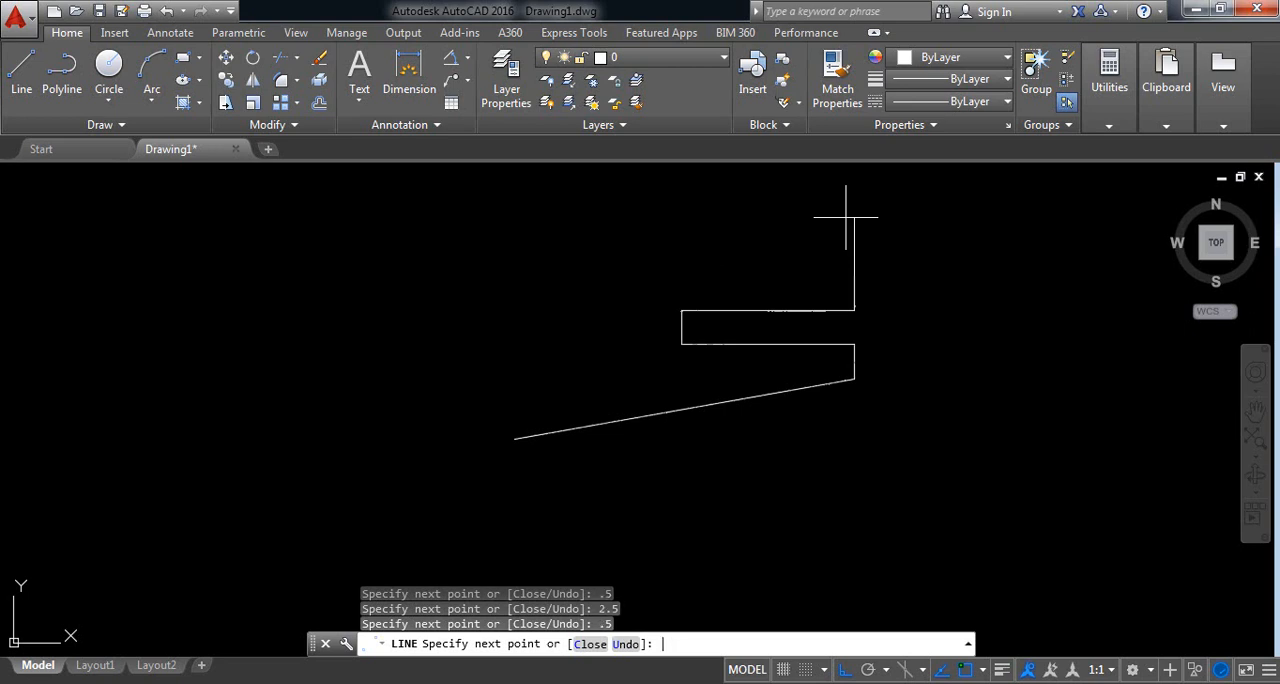
{"action": "mouse_move", "coordinate": [725, 239]}
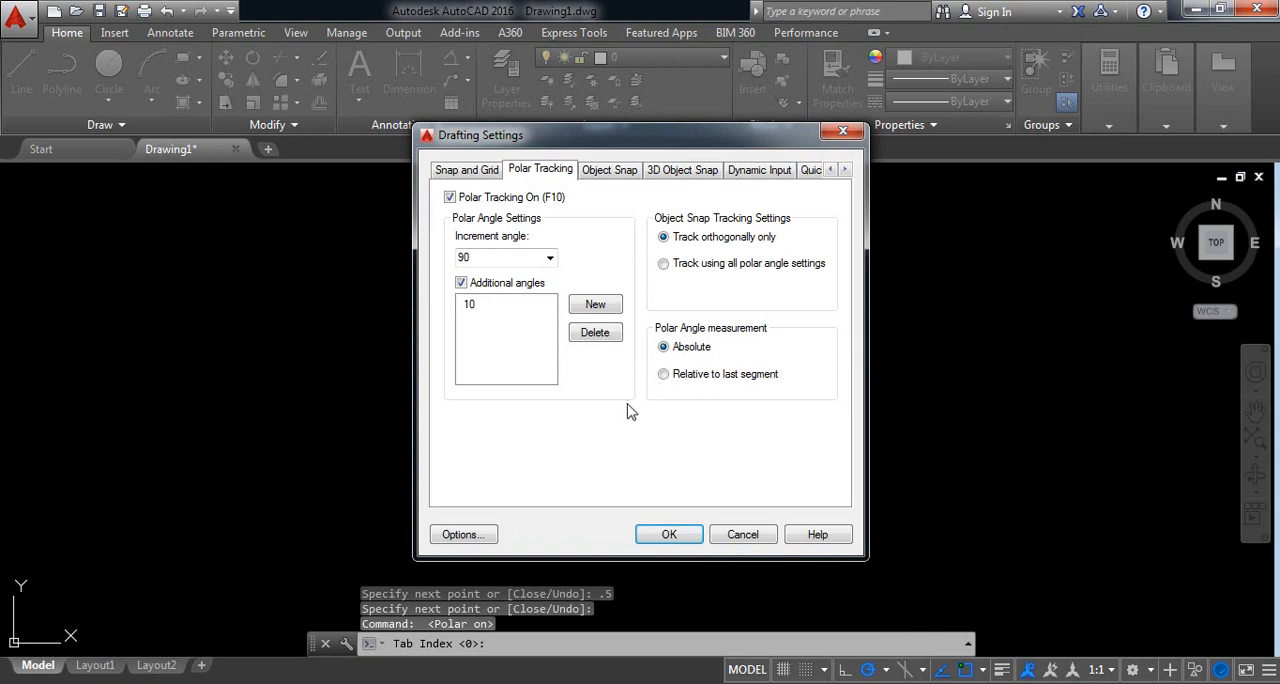
Add 170° as a new additional polar tracking angle and apply it
{"action": "left_click", "coordinate": [595, 304]}
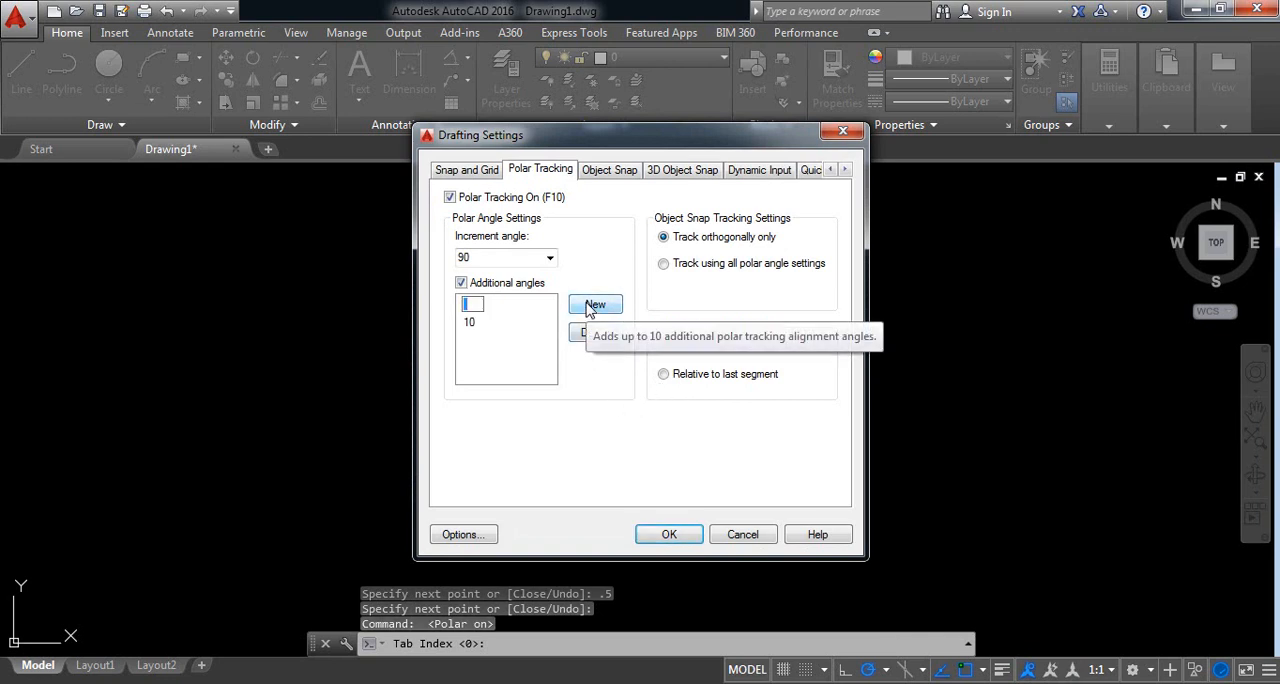
{"action": "type", "text": "170"}
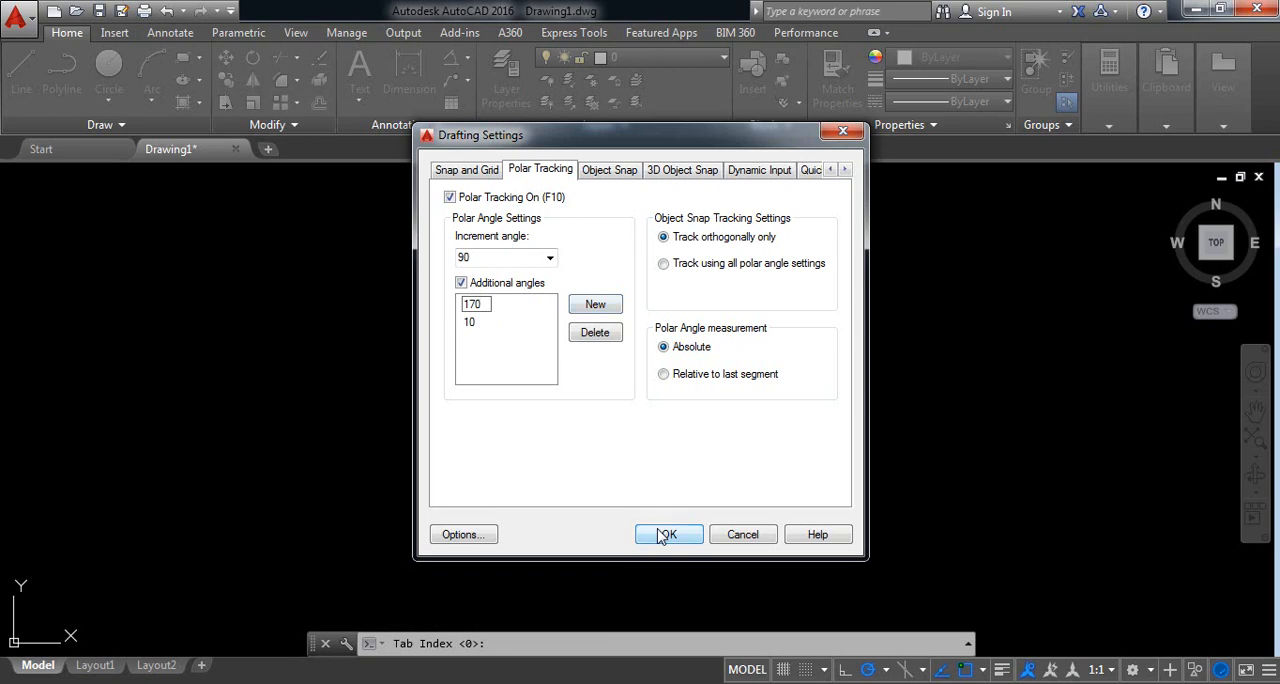
{"action": "left_click", "coordinate": [666, 534]}
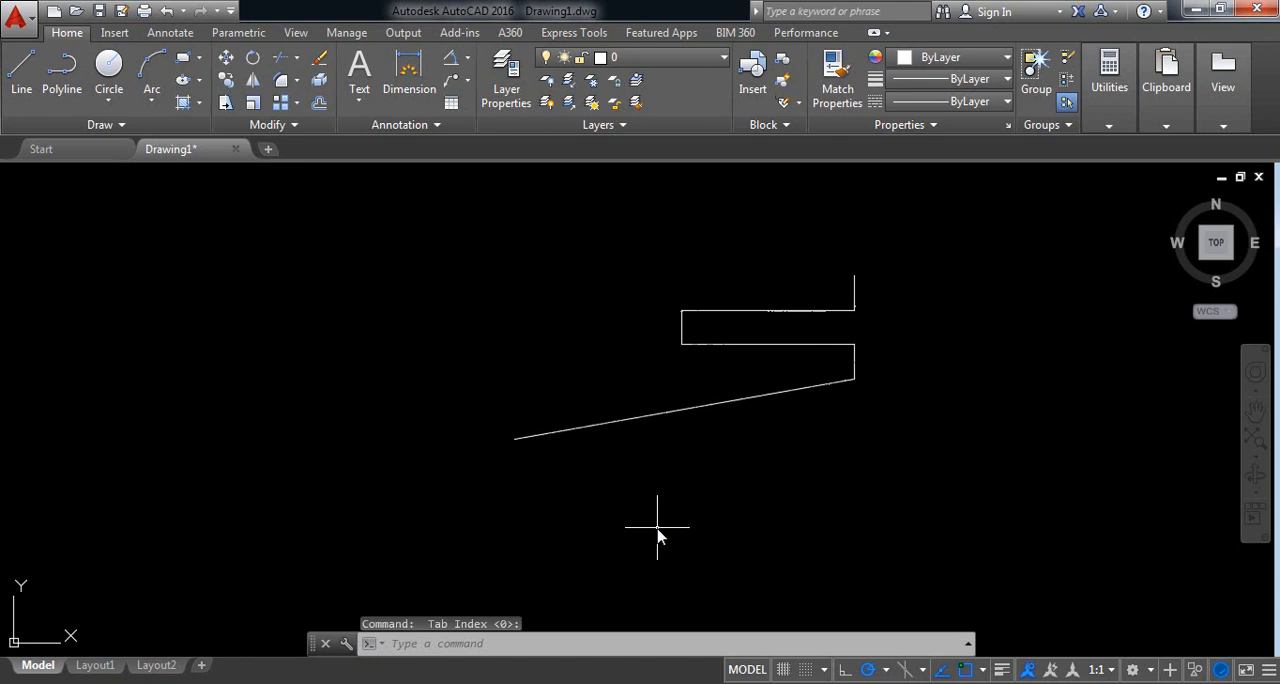
Draw a 5-unit top edge along the 170° track, then close to the bottom left
{"action": "left_click", "coordinate": [20, 75]}
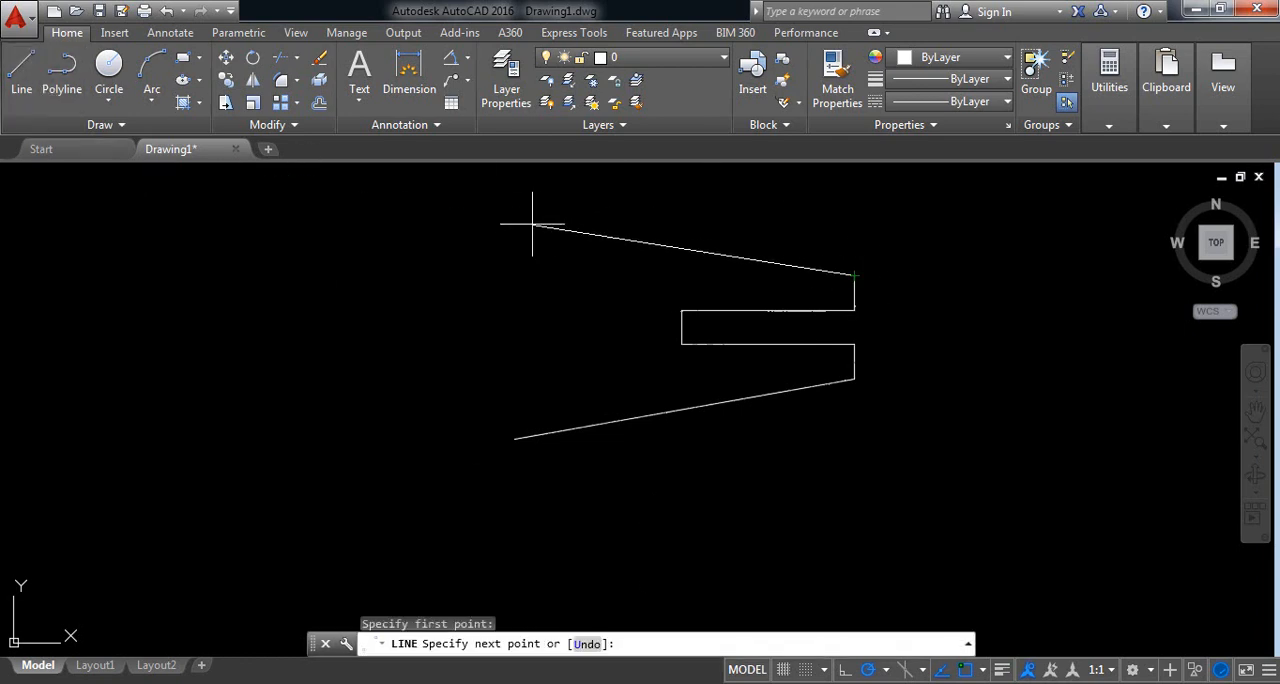
{"action": "mouse_move", "coordinate": [528, 218]}
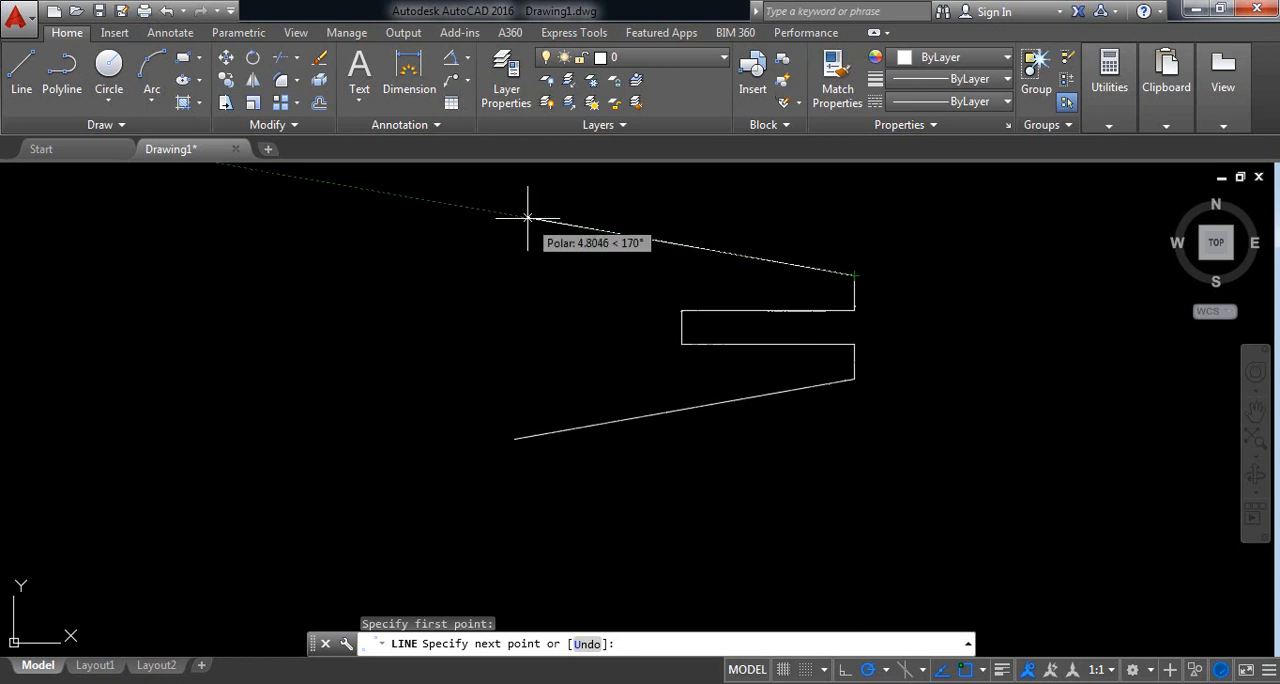
{"action": "type", "text": "5"}
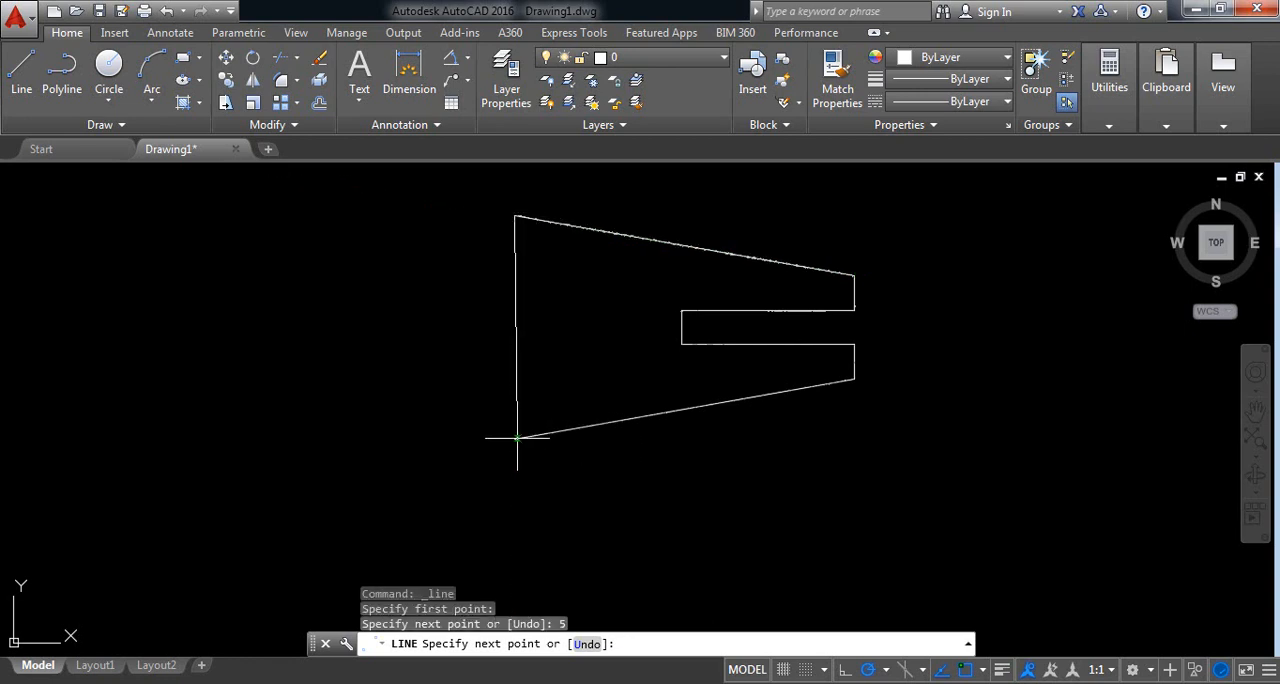
{"action": "right_click", "coordinate": [517, 438]}
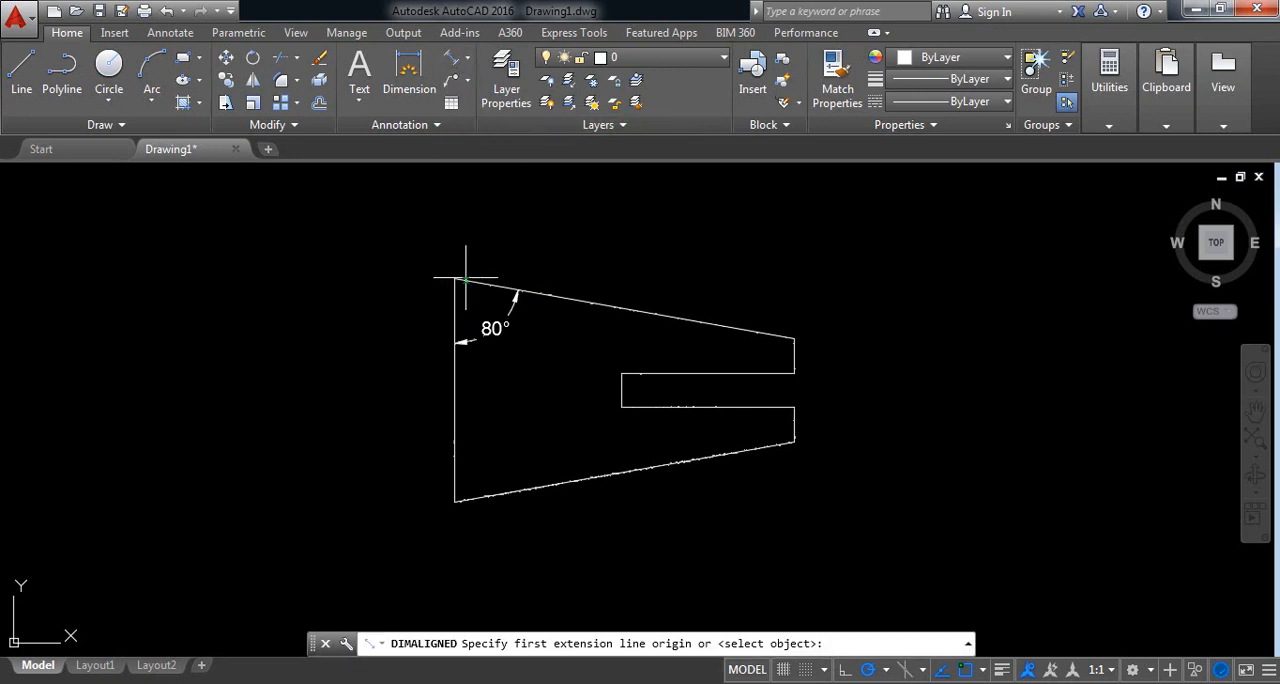
Add the 80° angular, 5.00 aligned, and 0.50 and 2.50 linear dimensions
{"action": "left_click", "coordinate": [456, 280]}
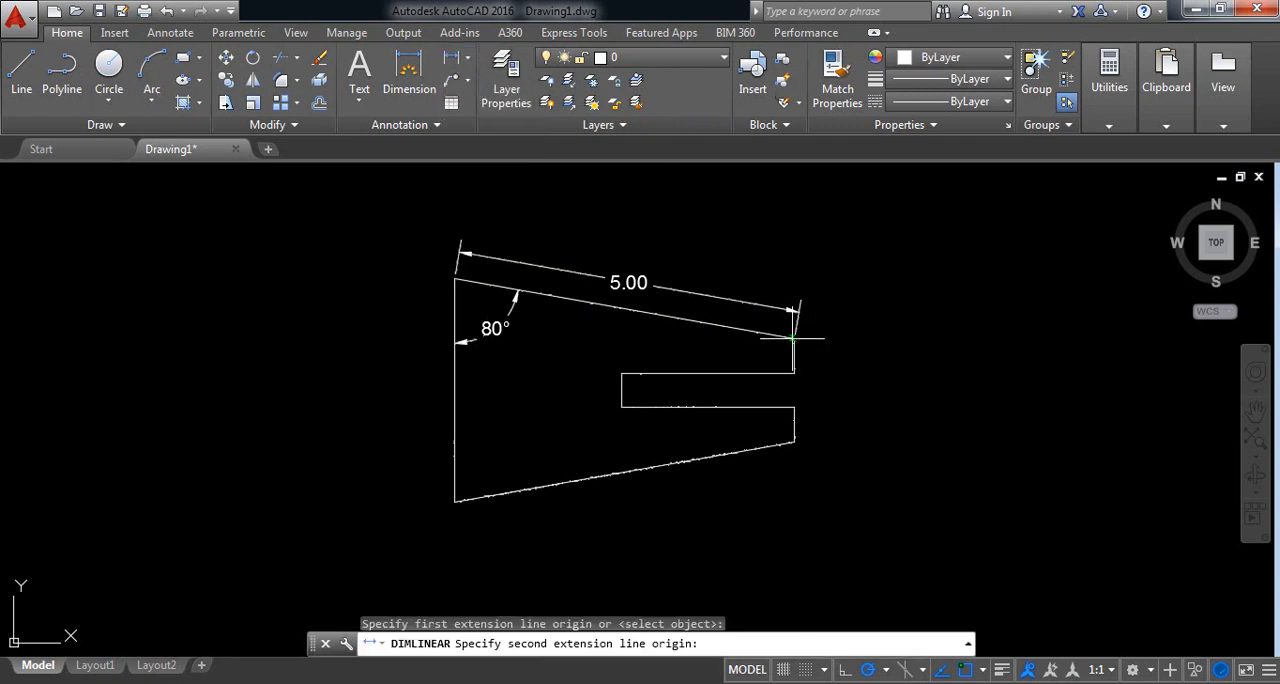
{"action": "left_click", "coordinate": [793, 370]}
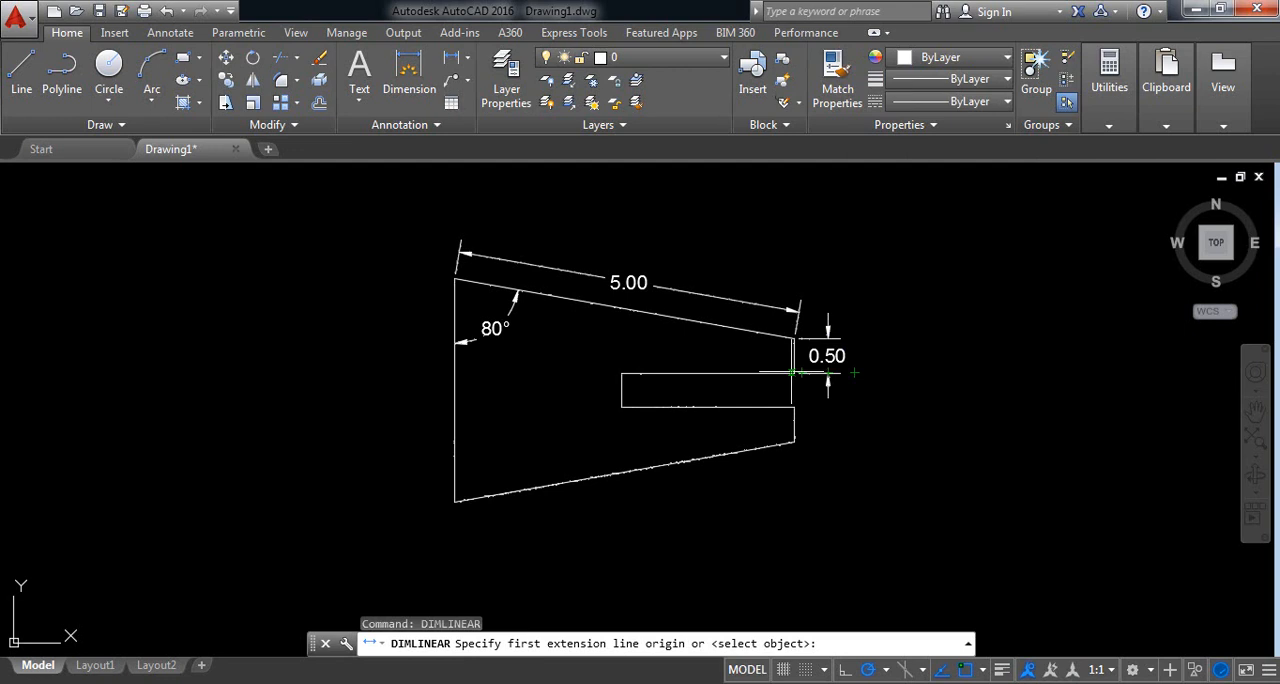
{"action": "left_click", "coordinate": [629, 374]}
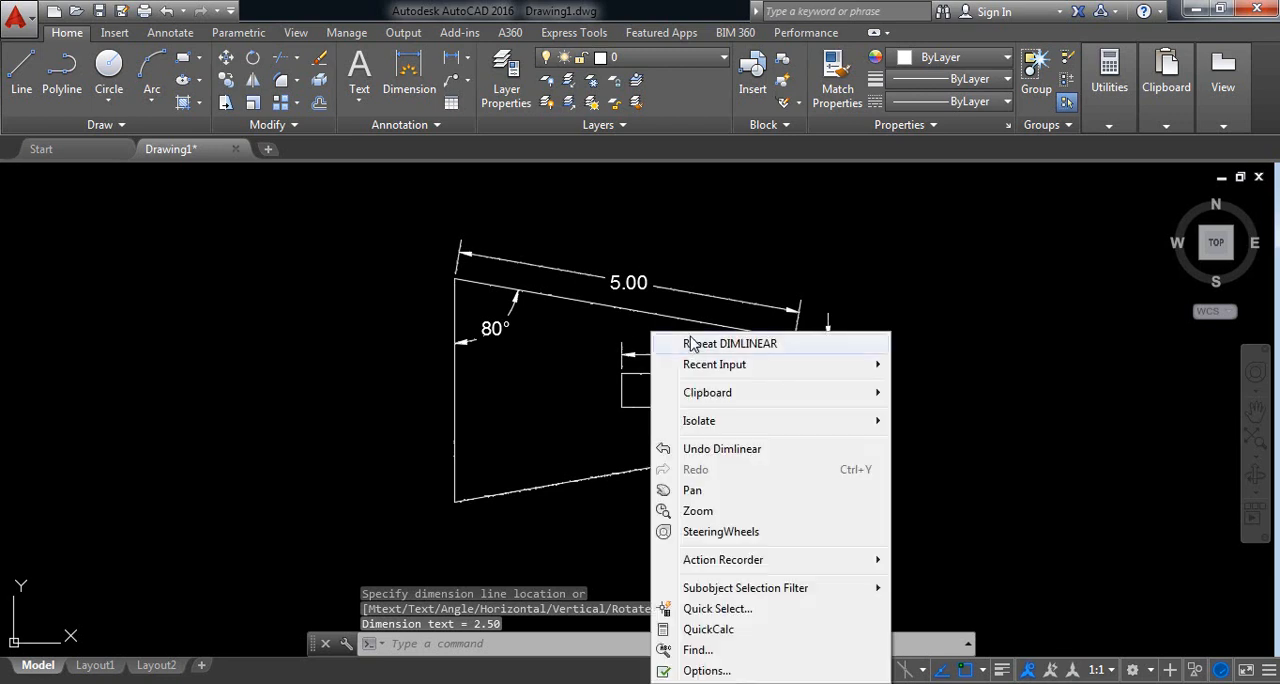
{"action": "left_click", "coordinate": [730, 343]}
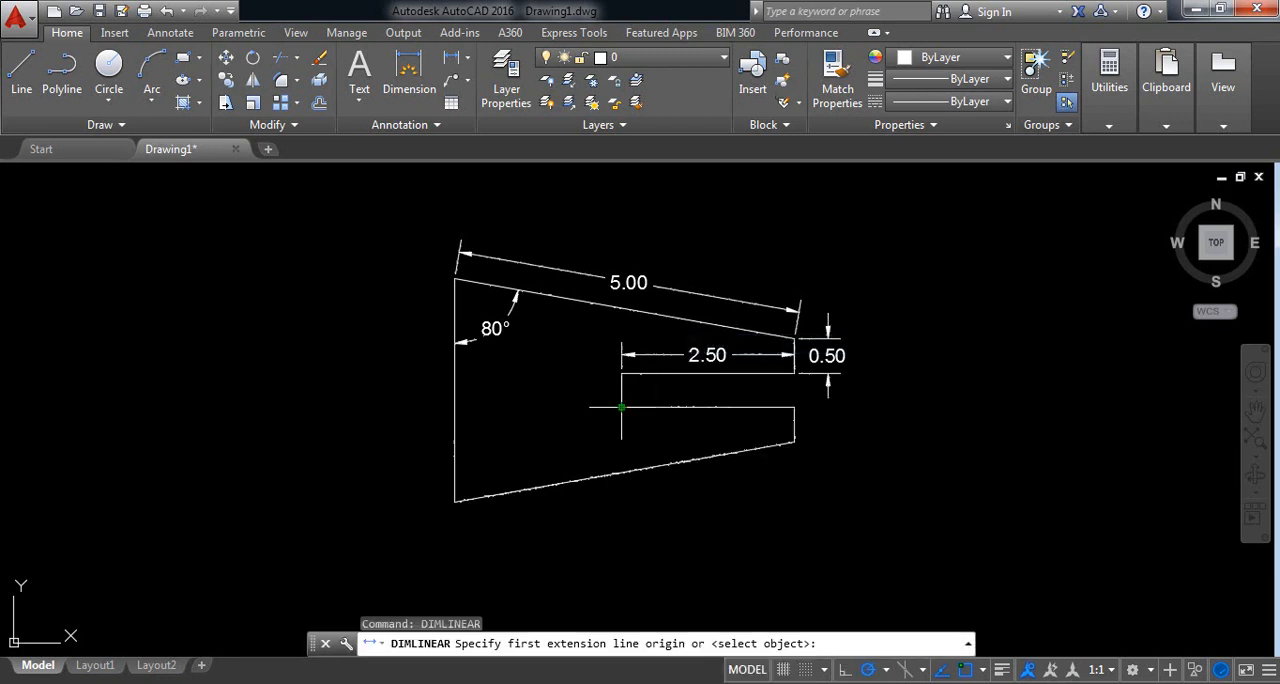